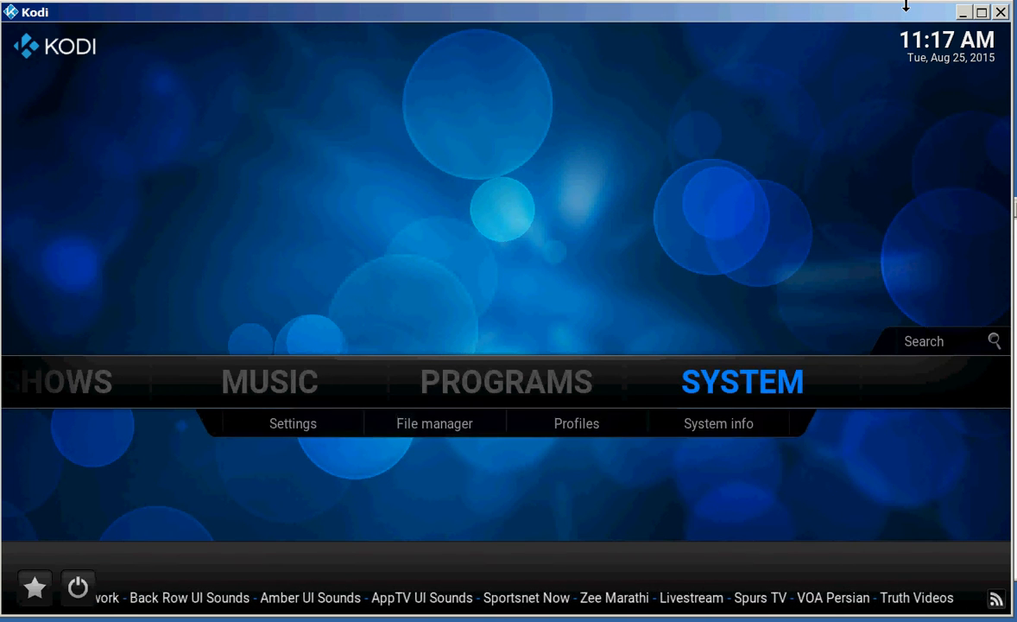
Step: Open Settings from the home menu and select the Video category
left_click(293, 423)
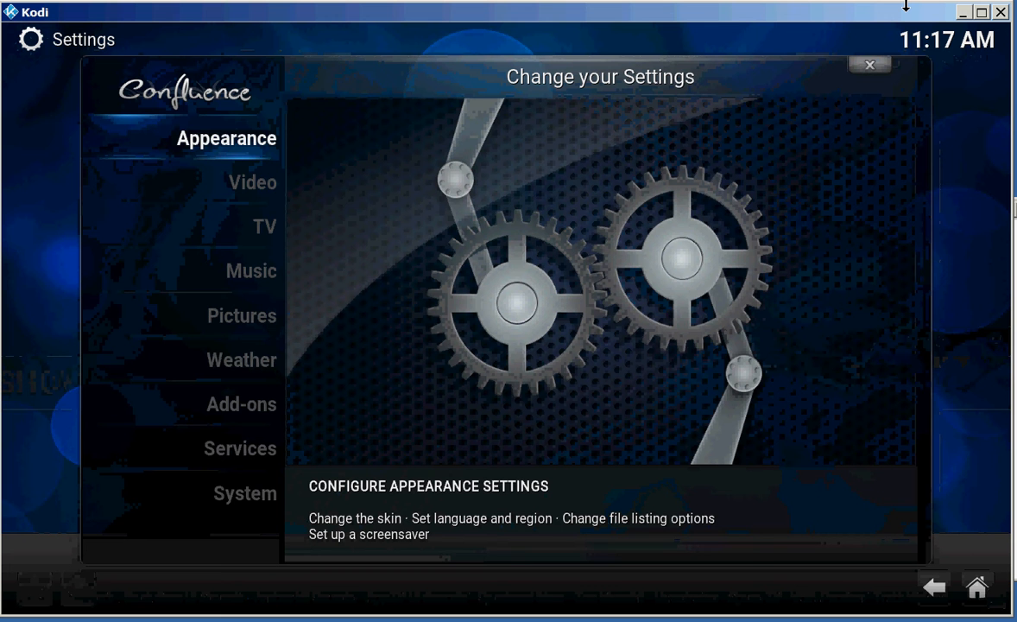
left_click(252, 182)
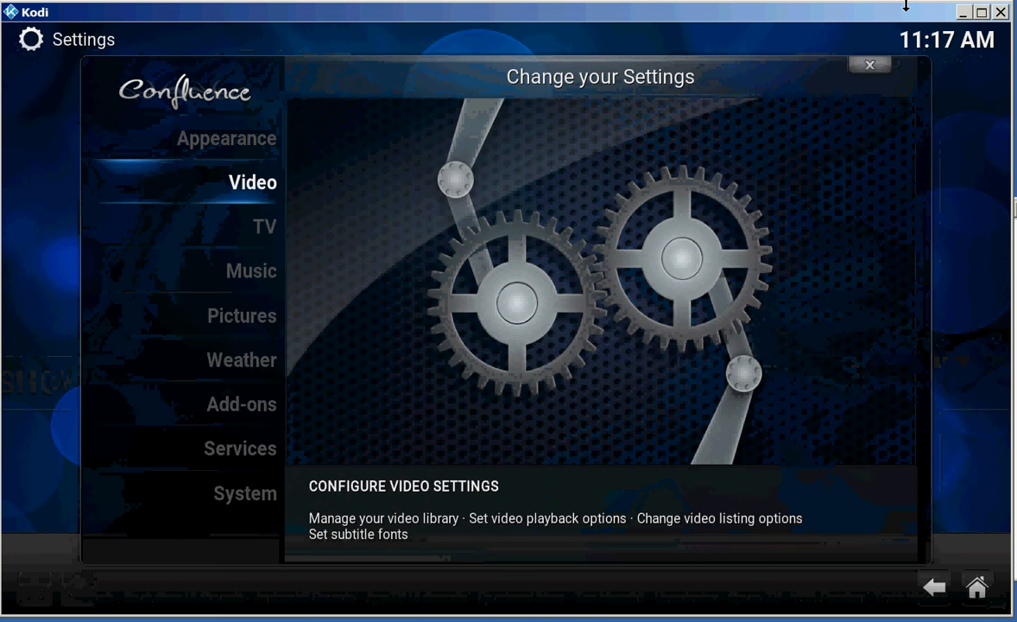
Step: Enter Videos settings and browse File lists and Library, ending on the Discs options
left_click(253, 183)
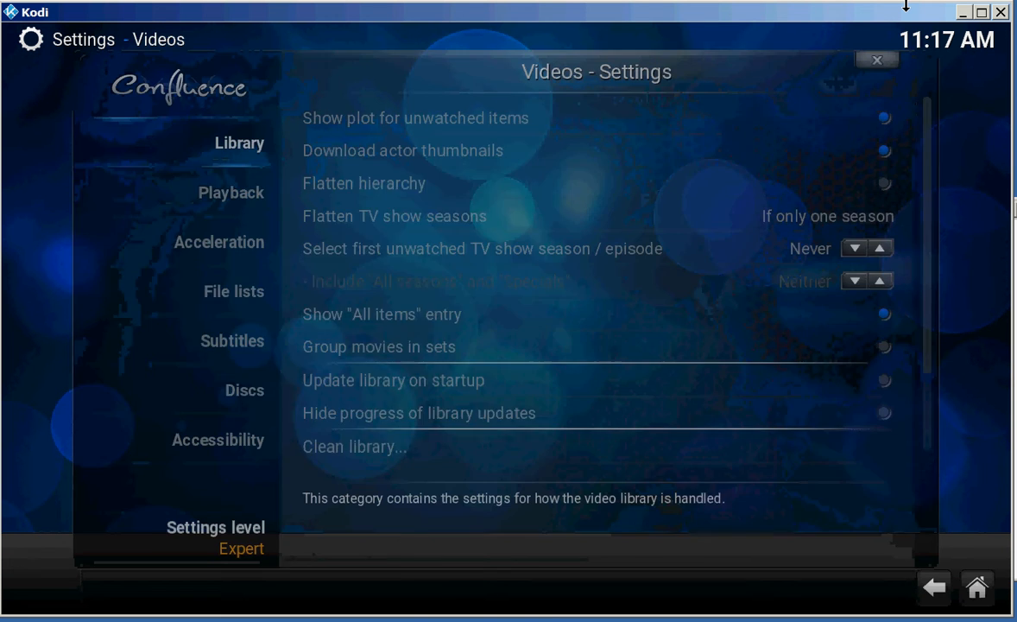
left_click(233, 291)
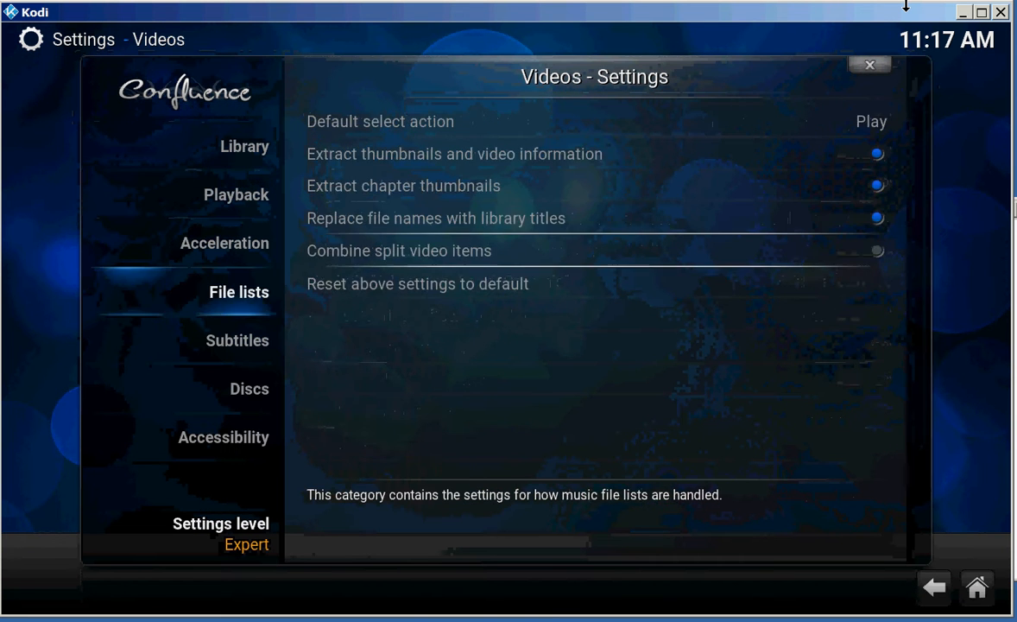
left_click(223, 437)
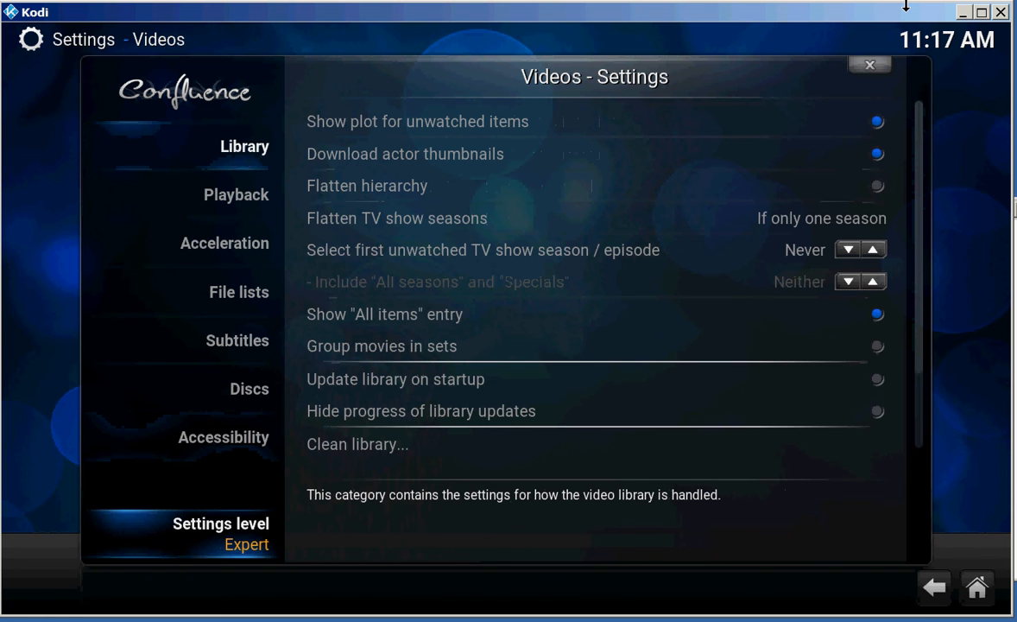
left_click(250, 388)
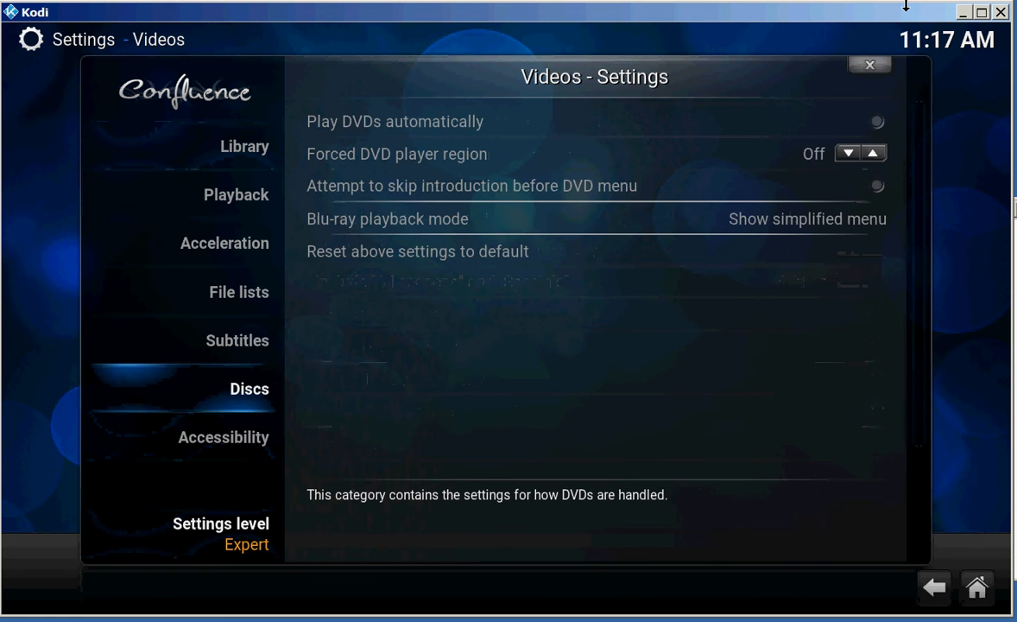
Step: In the Subtitles category, confirm closed-caption parsing is on and open the subtitle Colour list
left_click(238, 339)
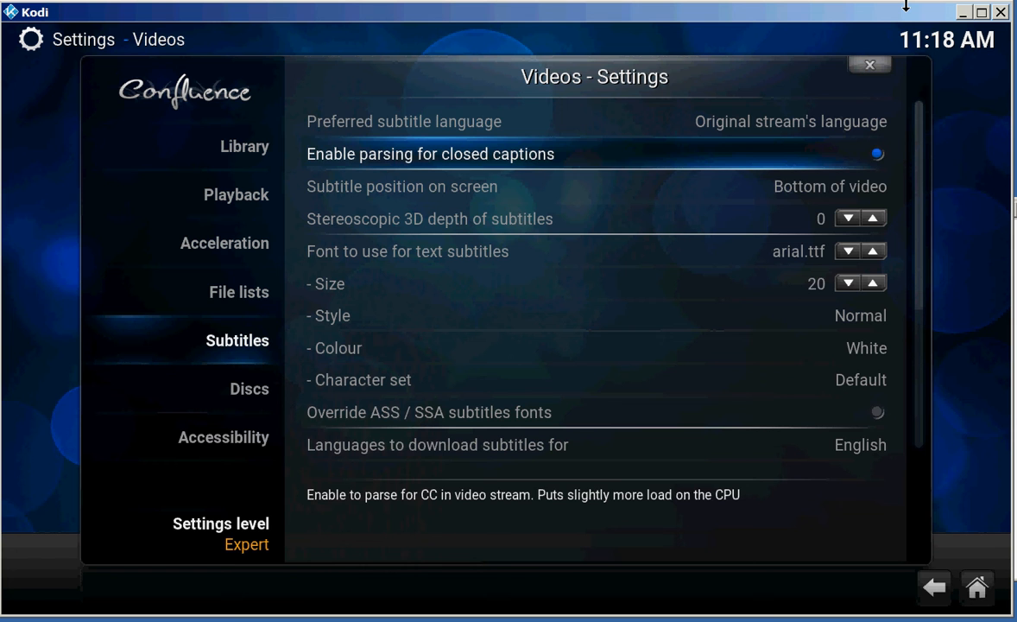
key("down")
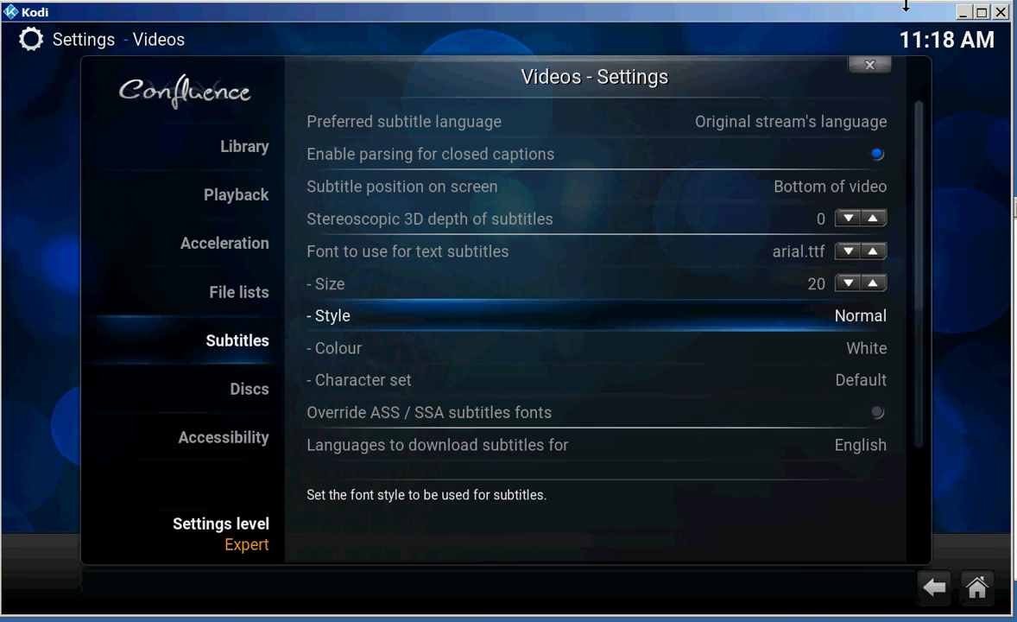
left_click(594, 315)
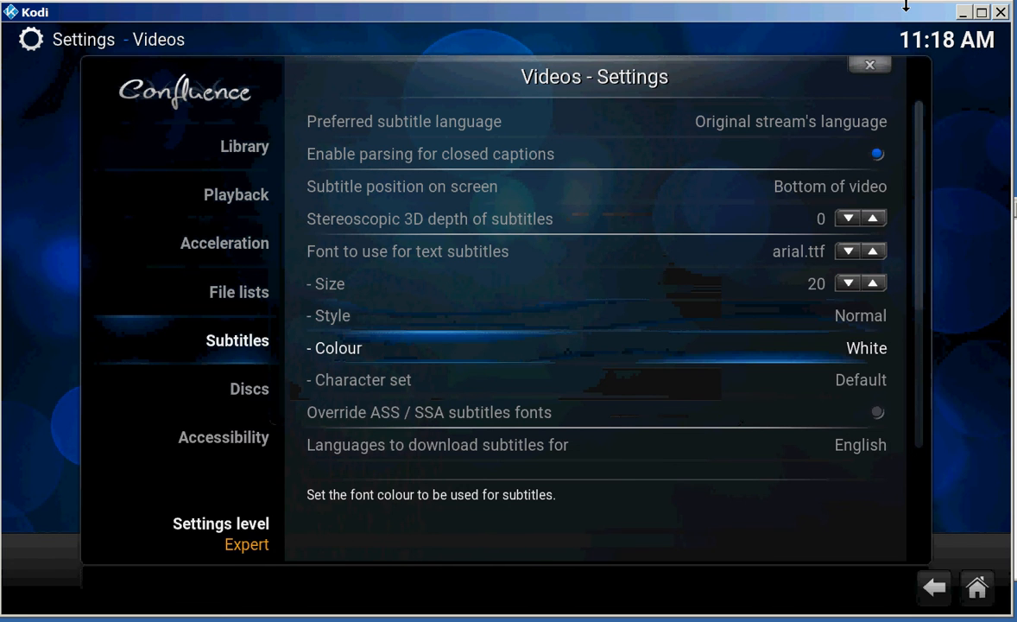
left_click(866, 348)
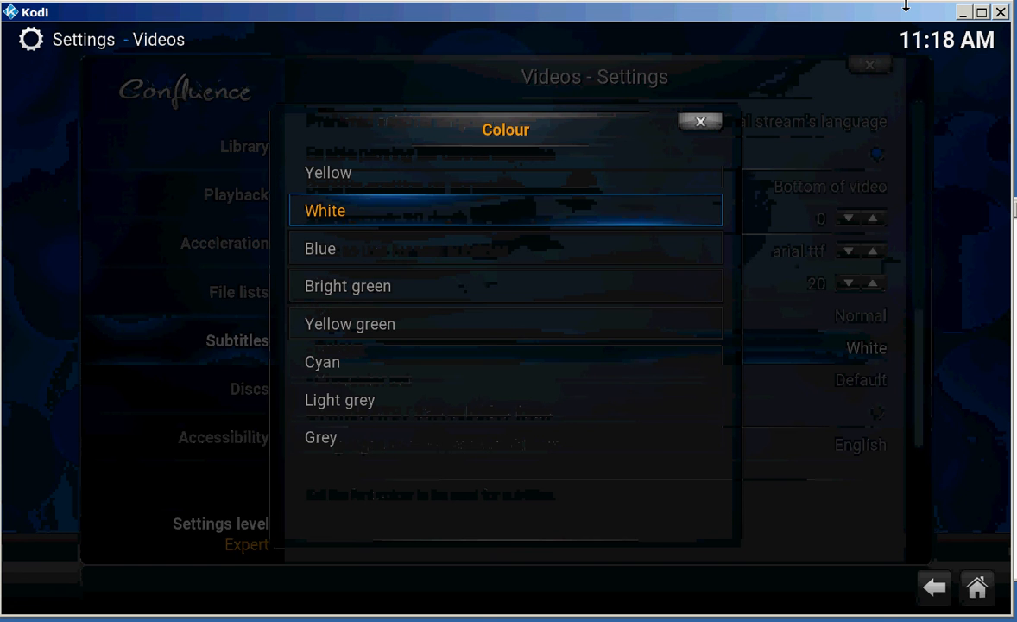
Step: Pick the subtitle text colour from the Colour list and return home to Videos
left_click(328, 172)
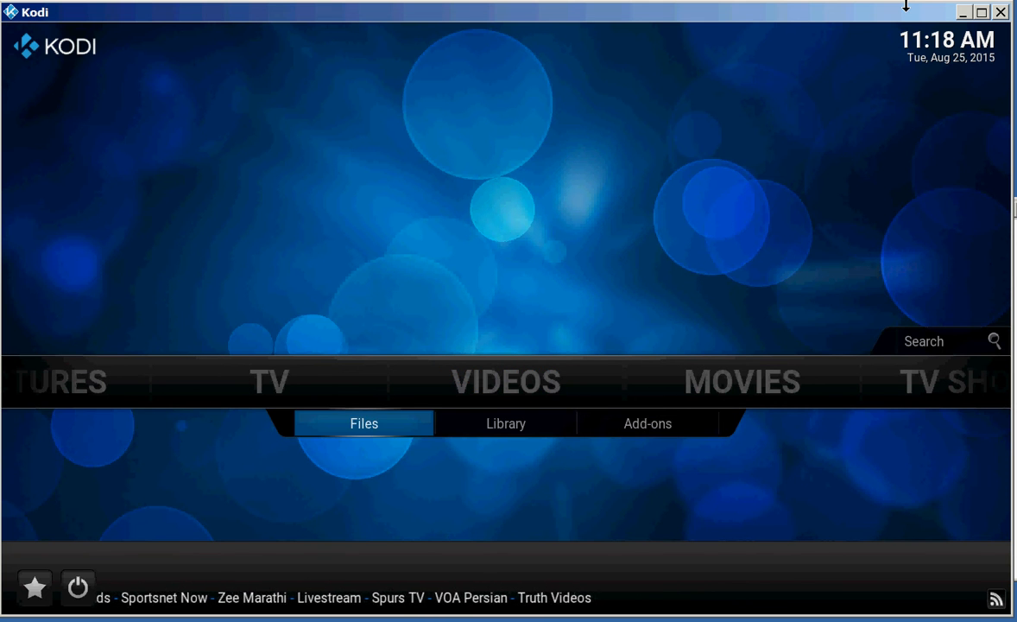
Step: Launch the FOX 2 live stream from video add-ons and open its audio/subtitle panel
left_click(648, 423)
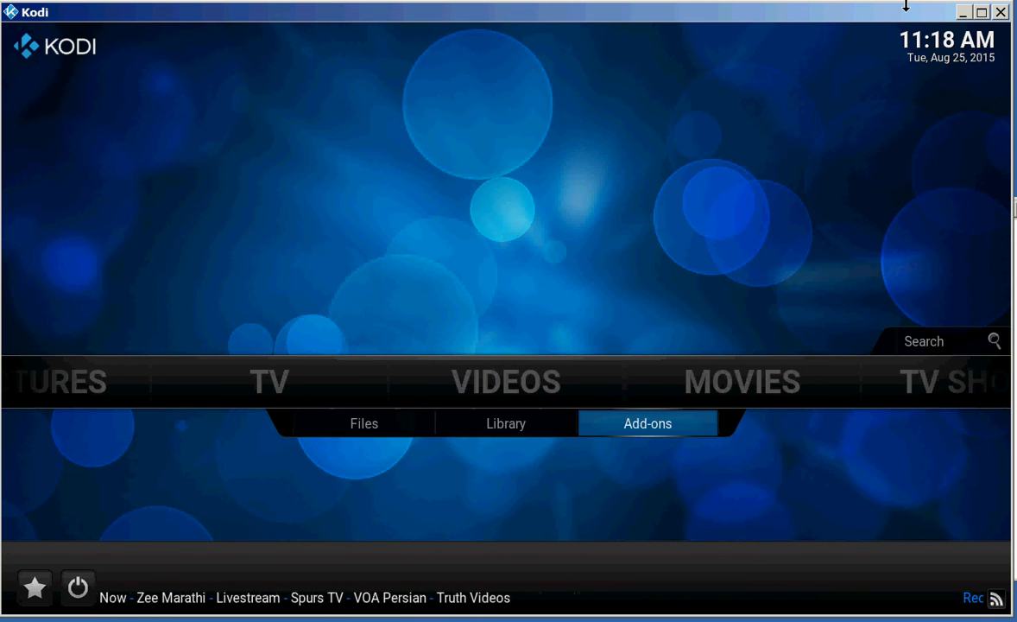
left_click(648, 423)
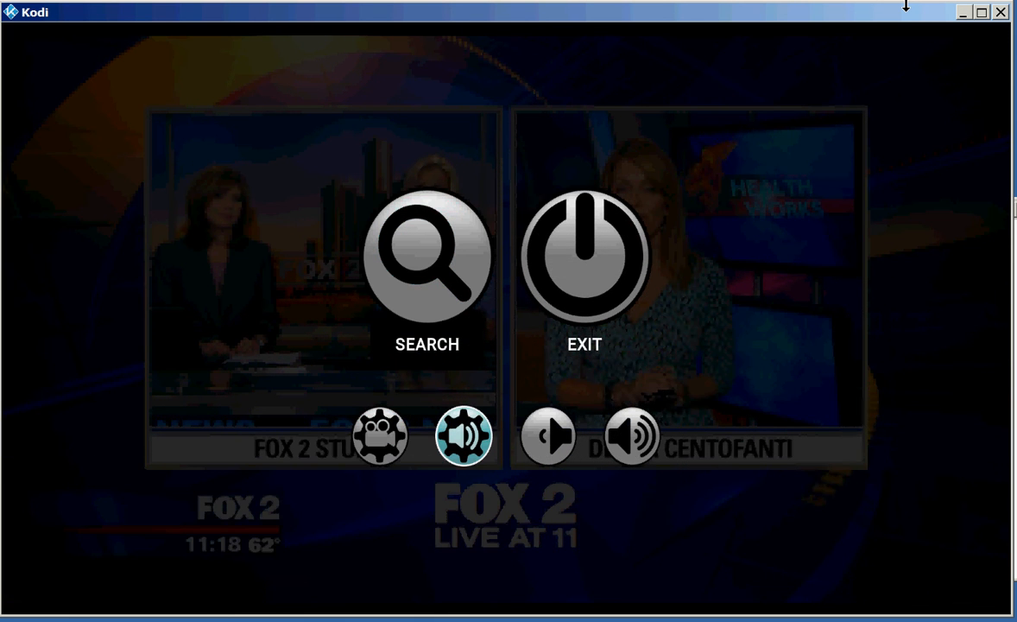
left_click(465, 436)
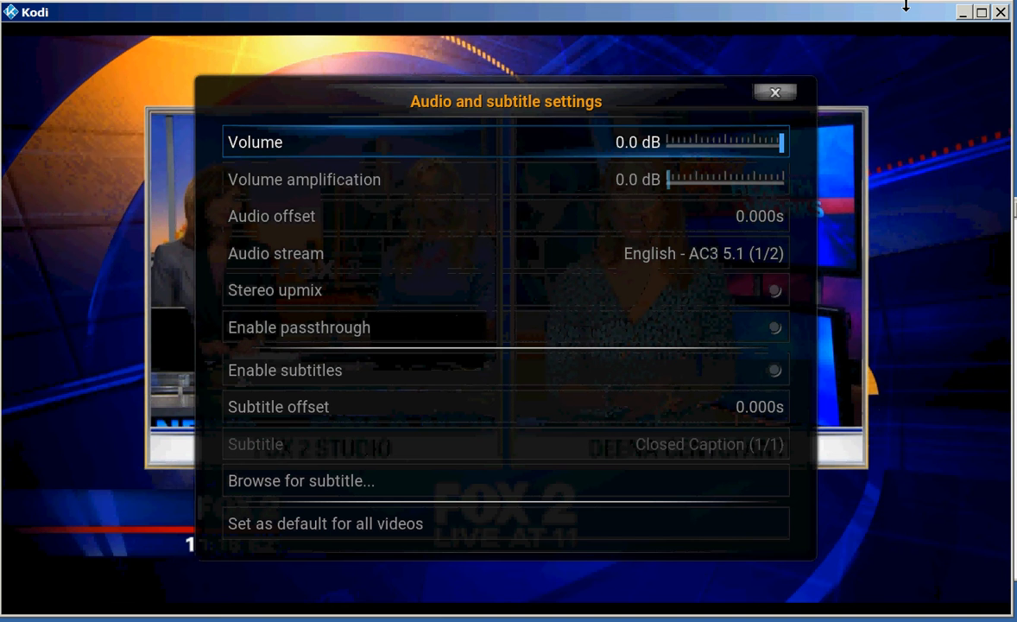